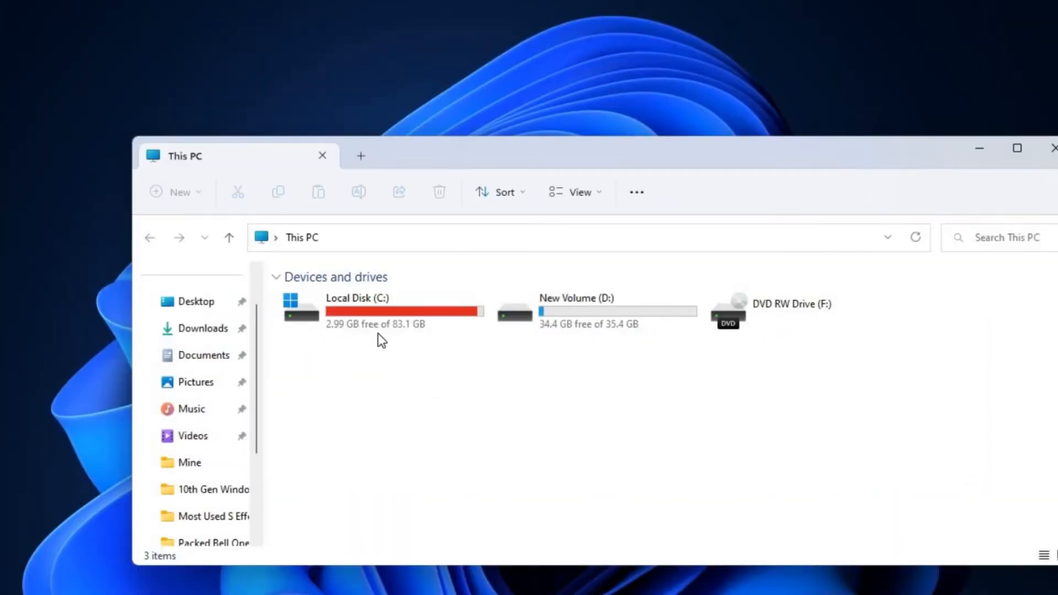
mouse_move(479, 448)
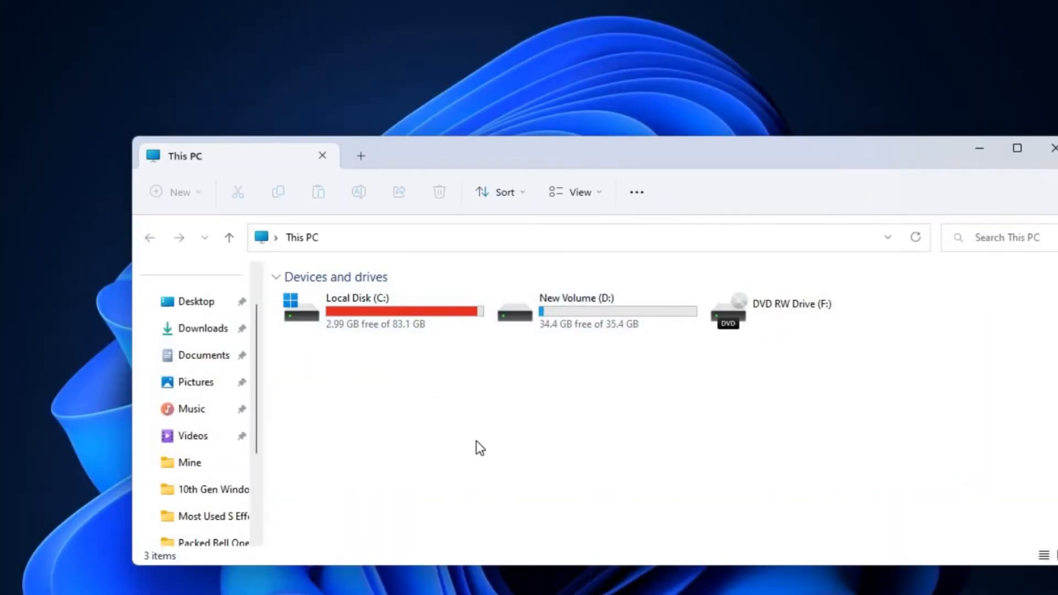
Inspect the Local Disk C: and New Volume (D:) drives in File Explorer.
click(375, 310)
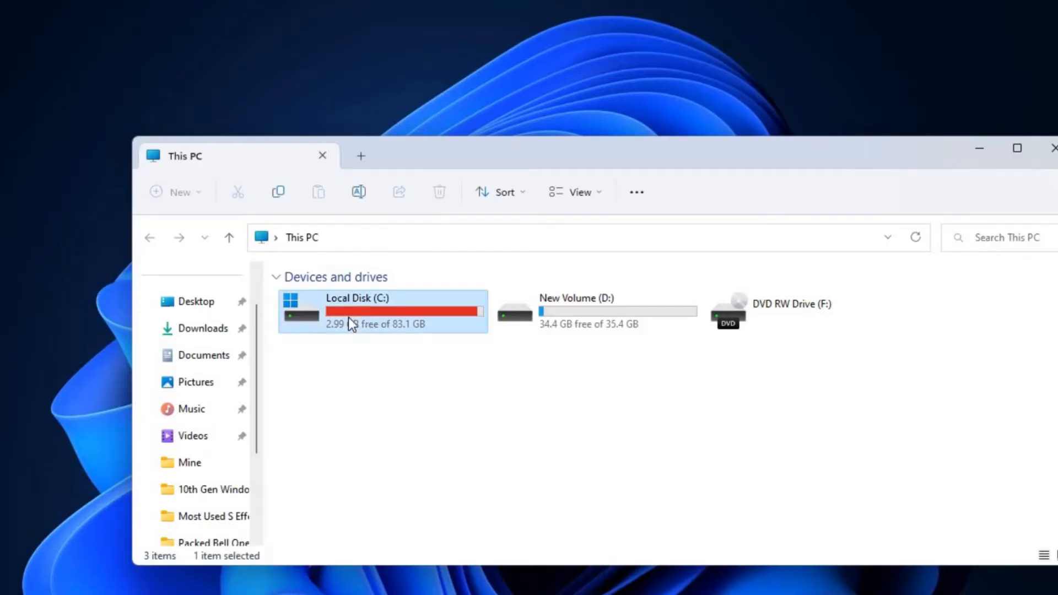
mouse_move(362, 339)
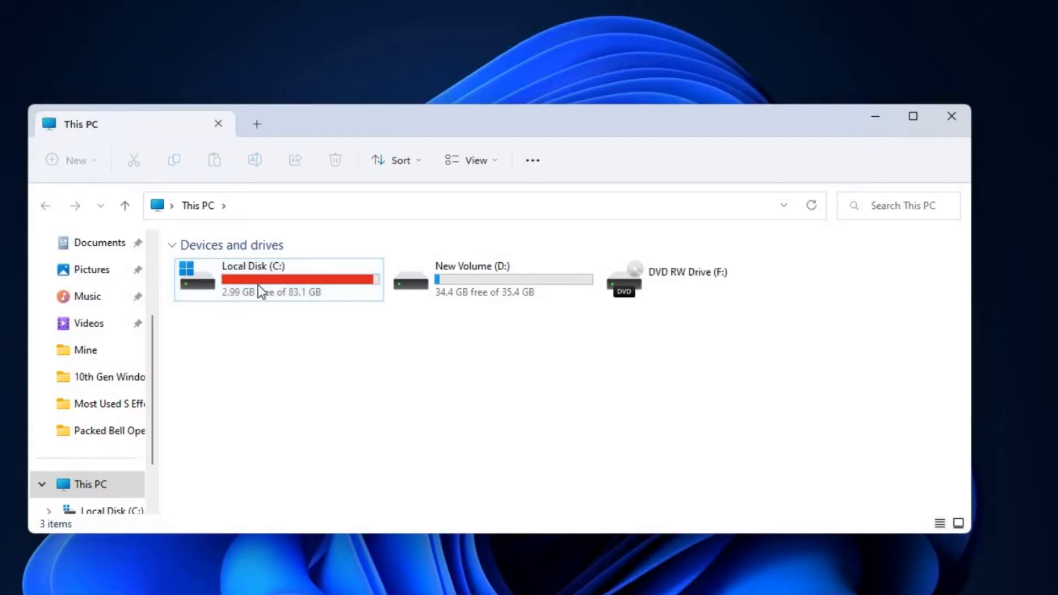
mouse_move(257, 287)
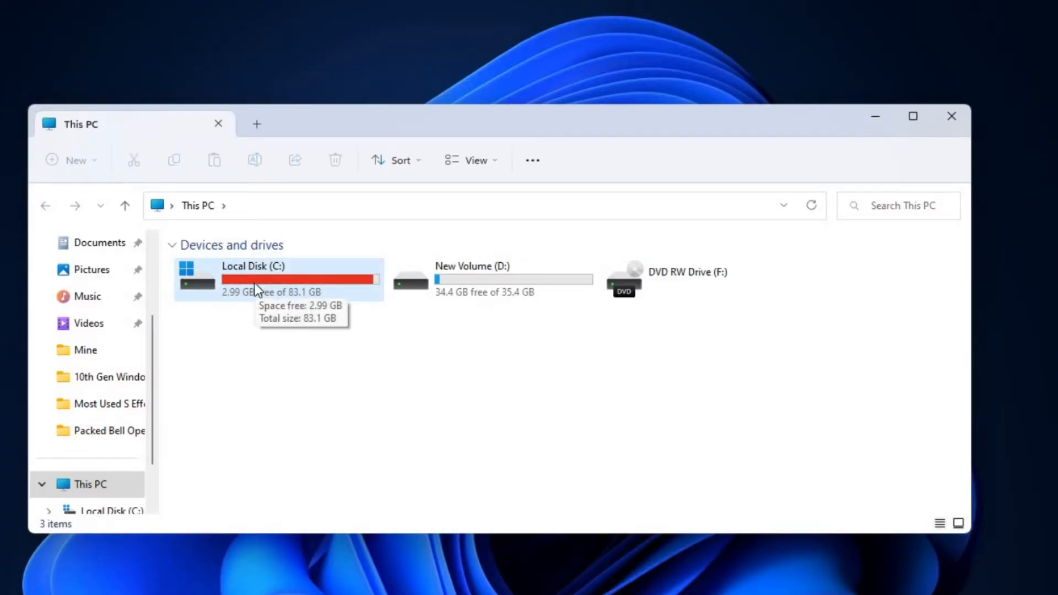
double_click(277, 279)
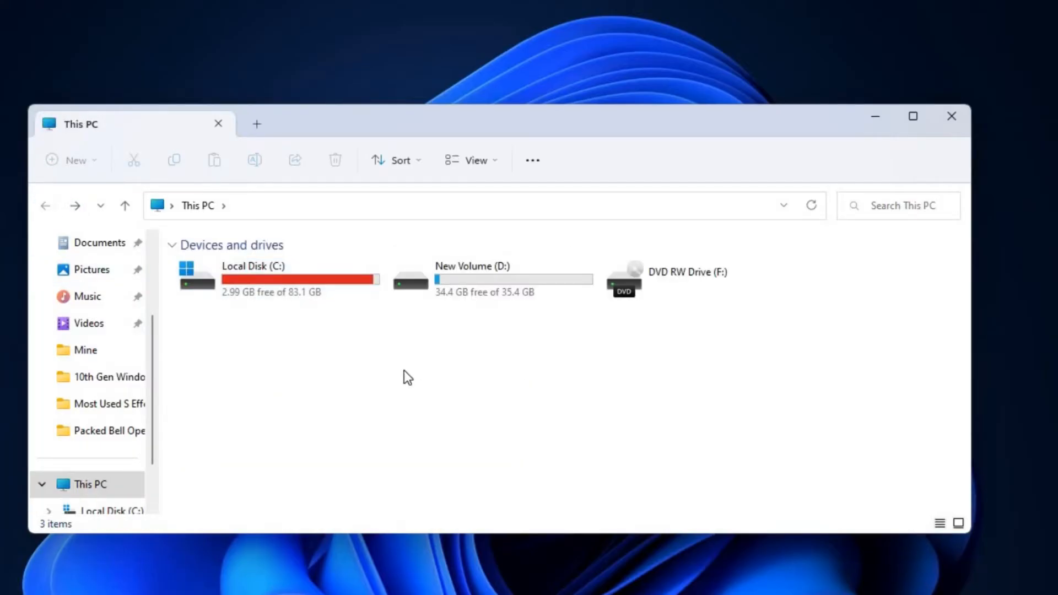
click(513, 277)
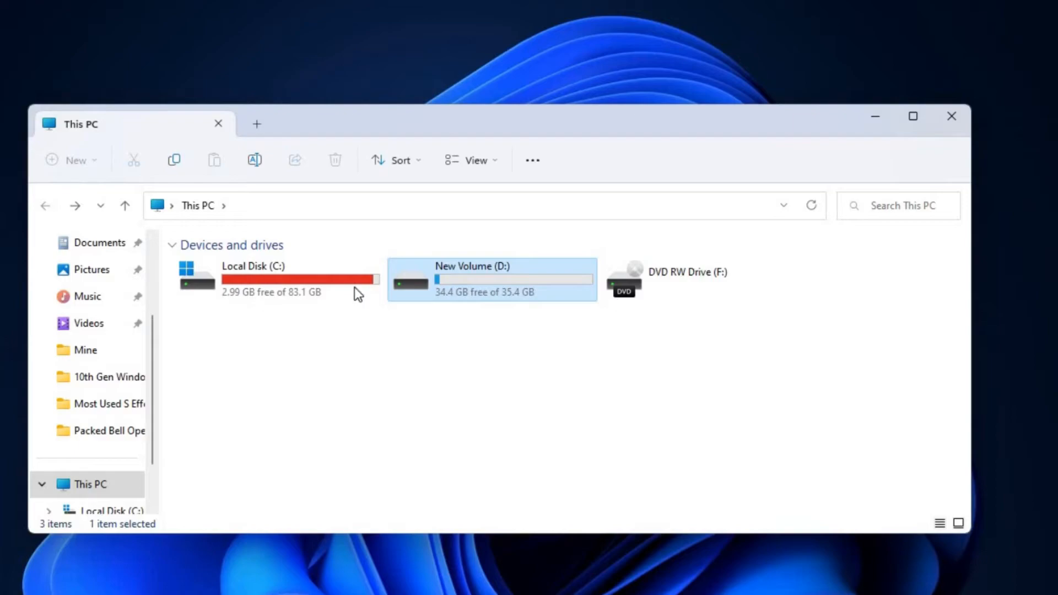
mouse_move(290, 330)
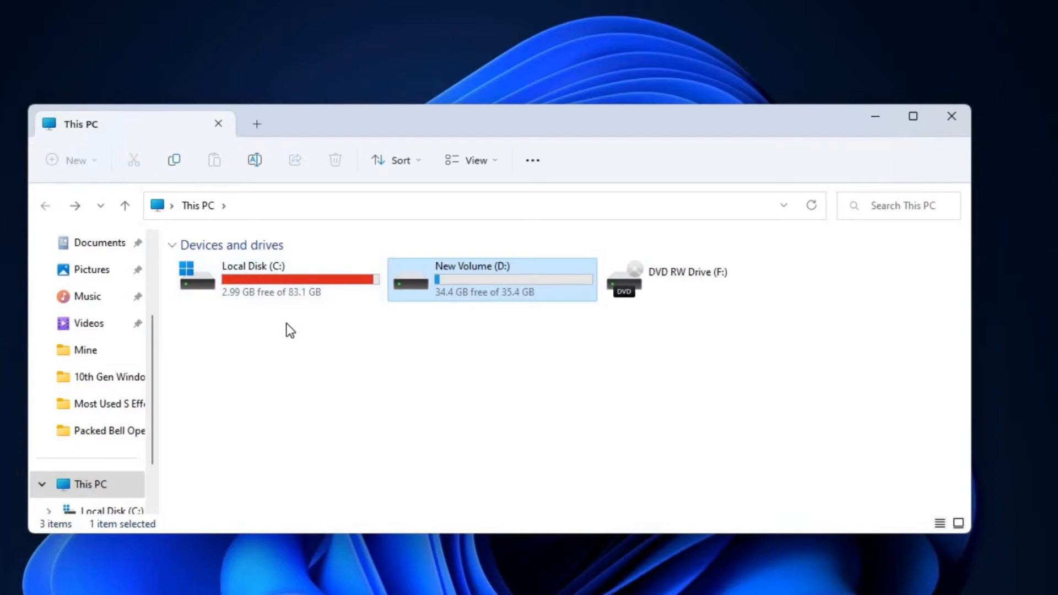
mouse_move(329, 196)
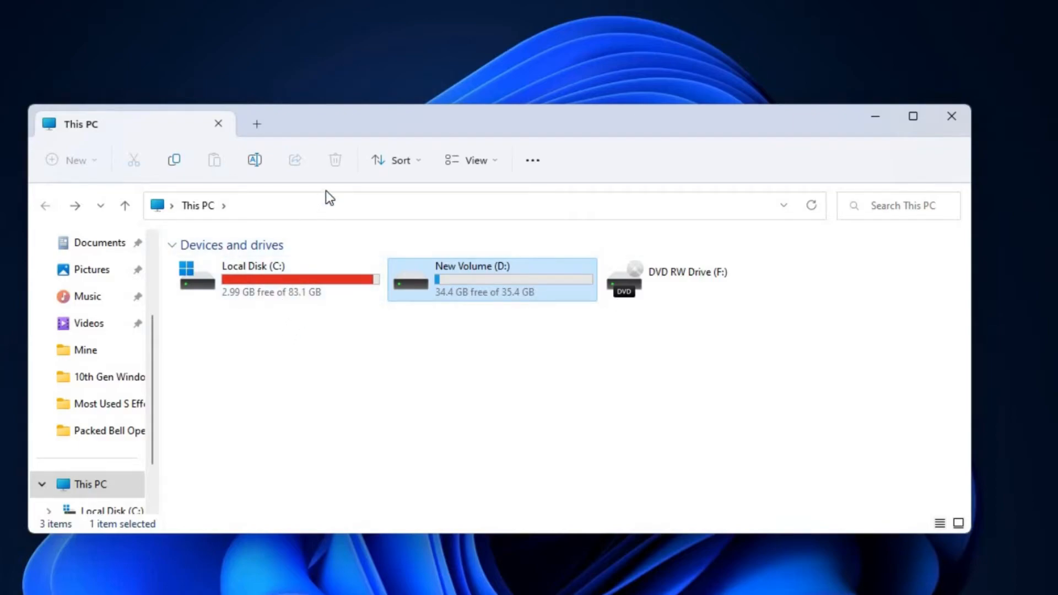
click(429, 340)
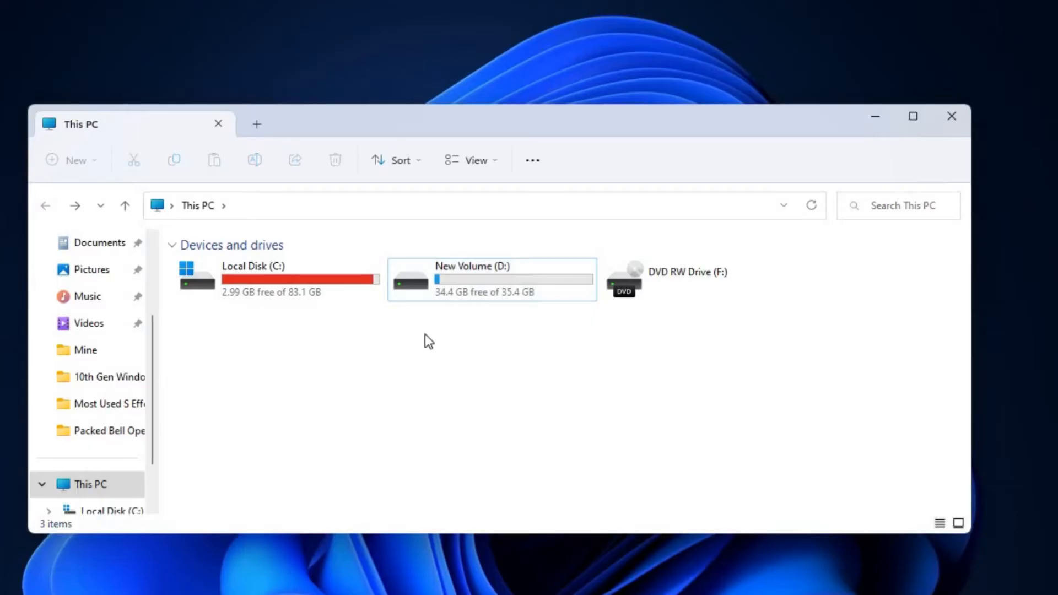
click(472, 279)
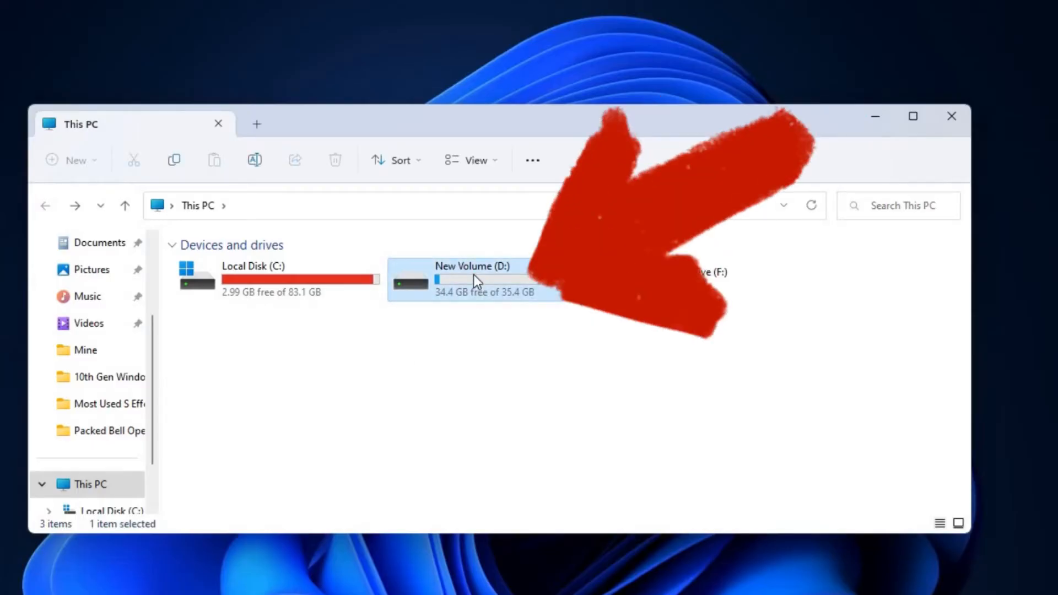
mouse_move(478, 292)
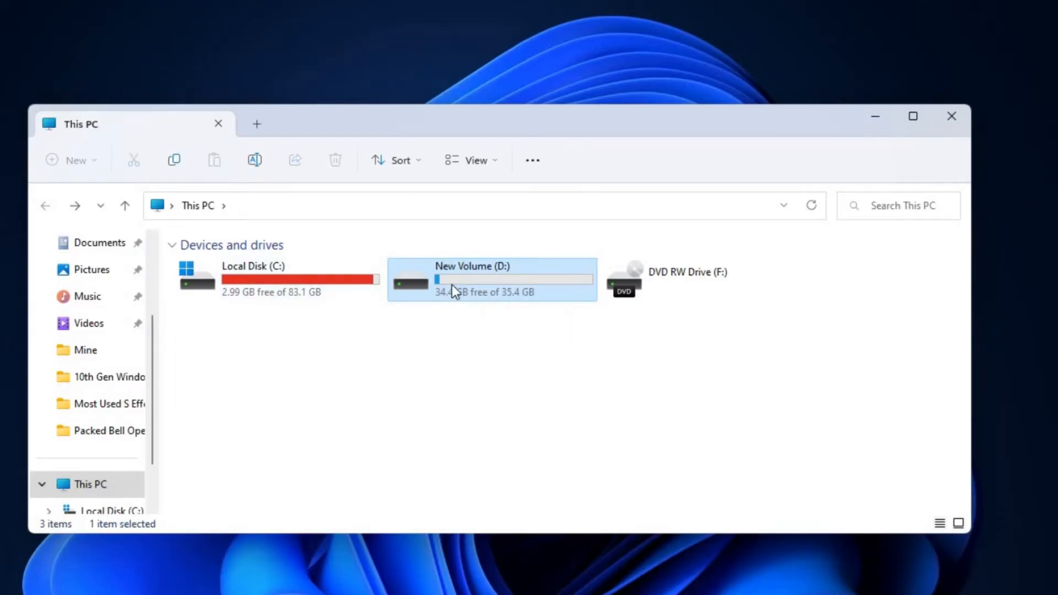
mouse_move(485, 292)
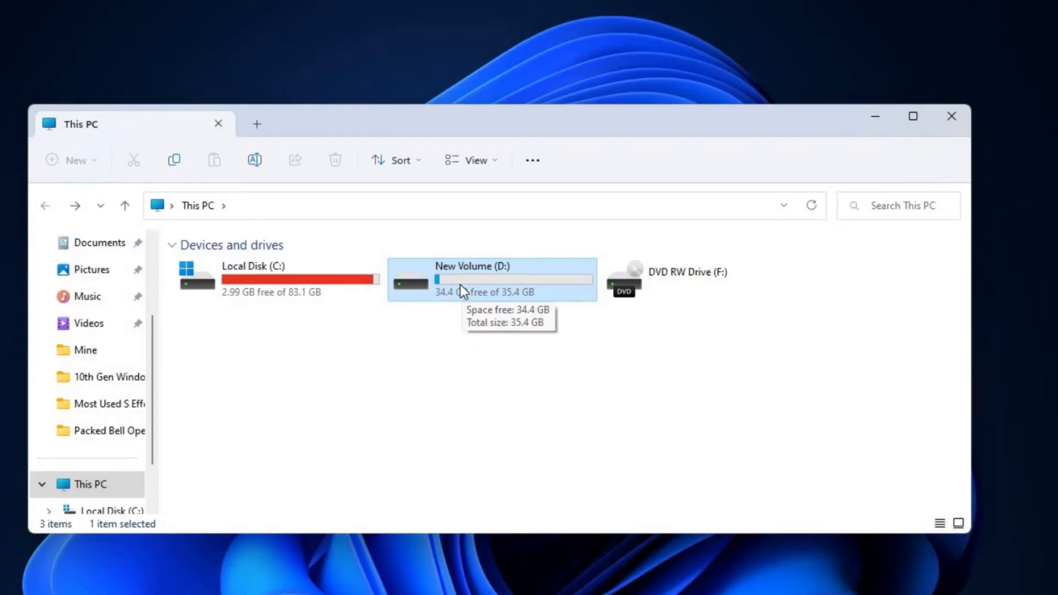
mouse_move(452, 289)
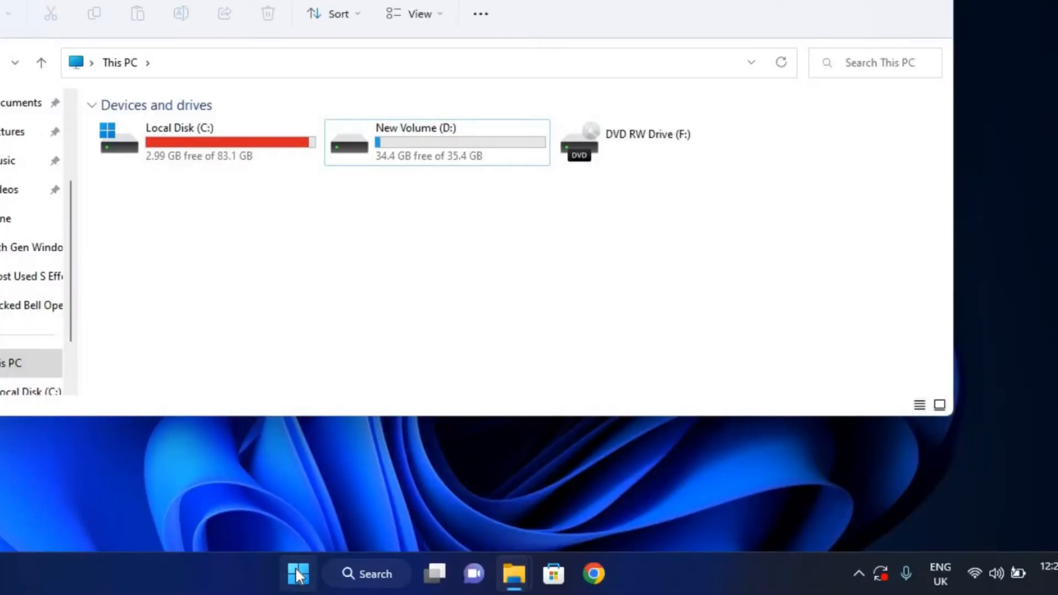
Launch Disk Management via Run with diskmgmt.msc, then peek into D: in Explorer.
right_click(297, 574)
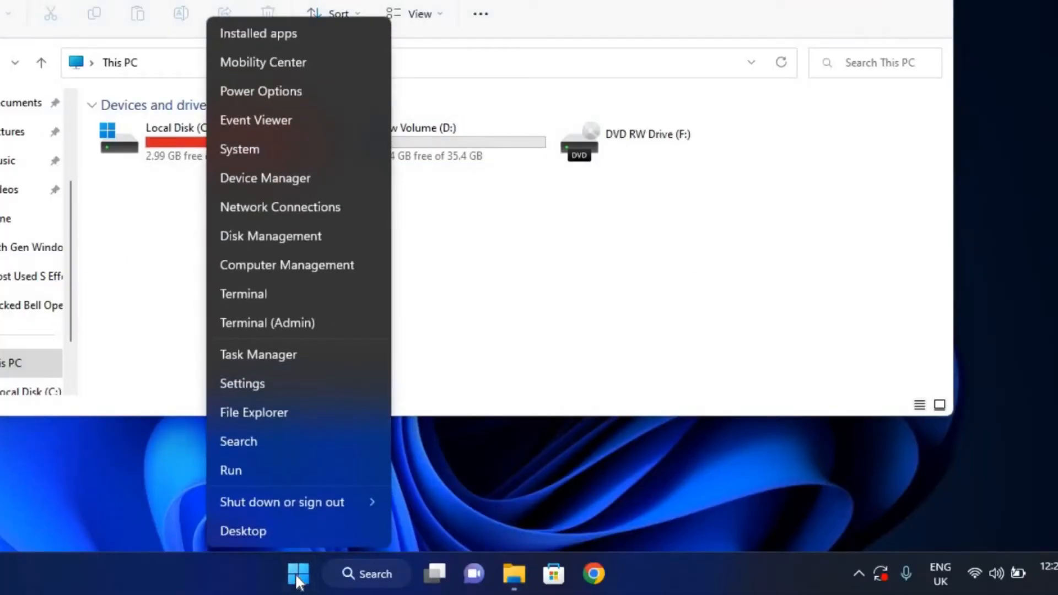
mouse_move(280, 206)
text(diskmgmt.msc)
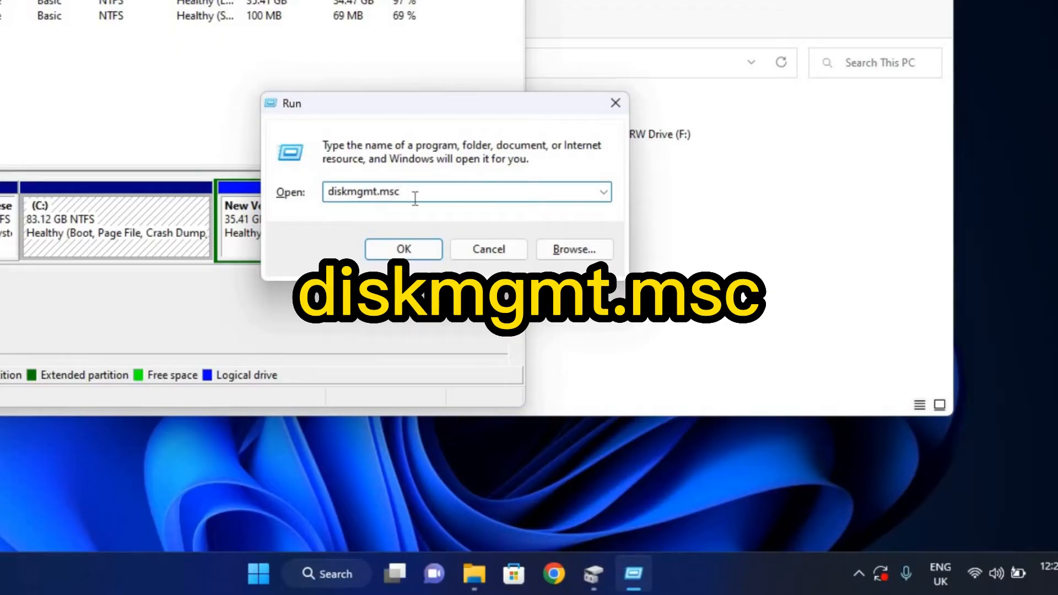
click(403, 250)
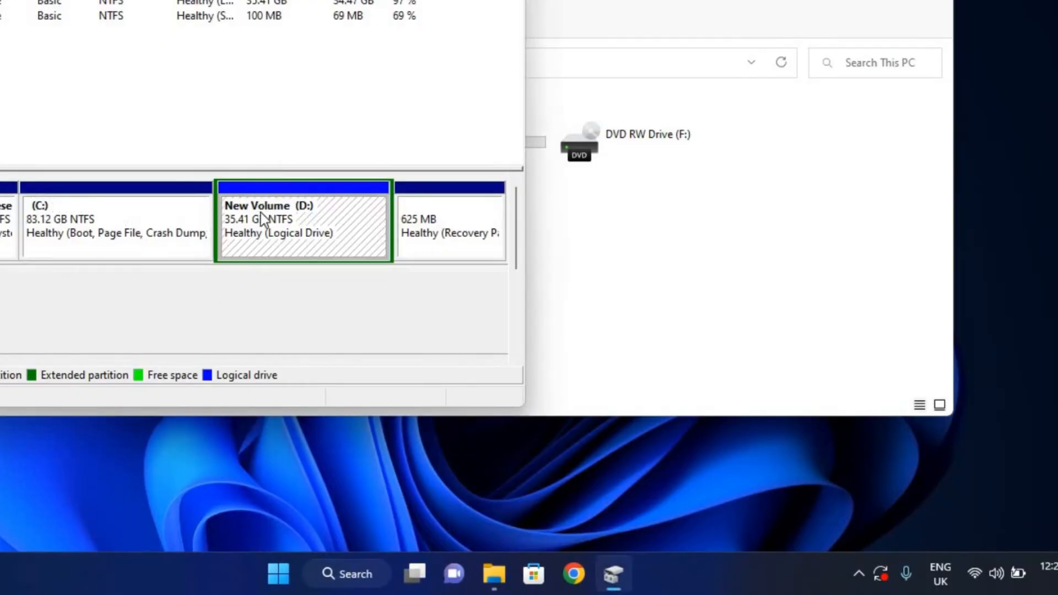
mouse_move(135, 232)
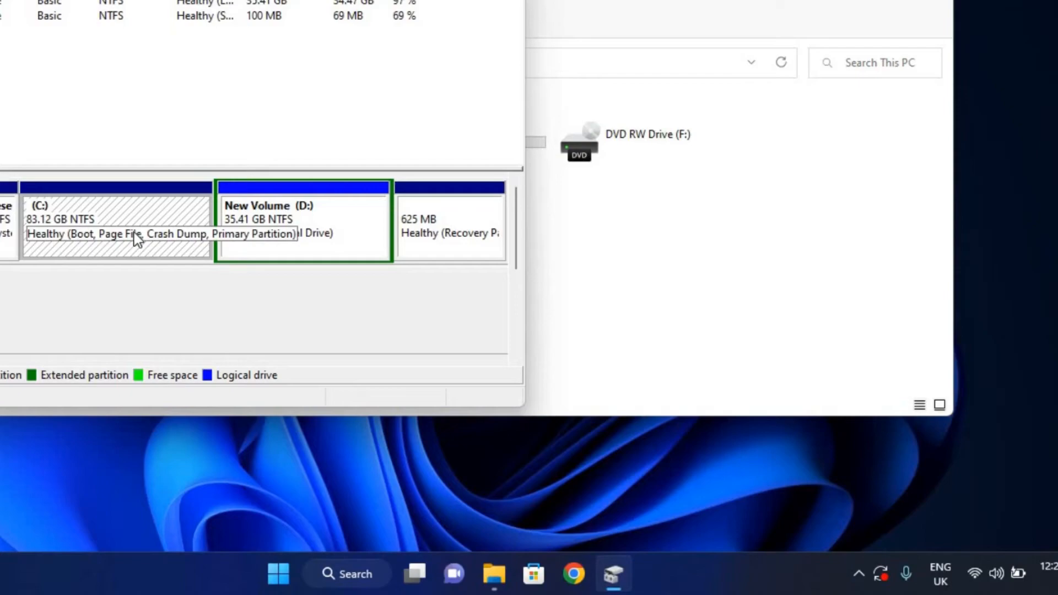
mouse_move(139, 115)
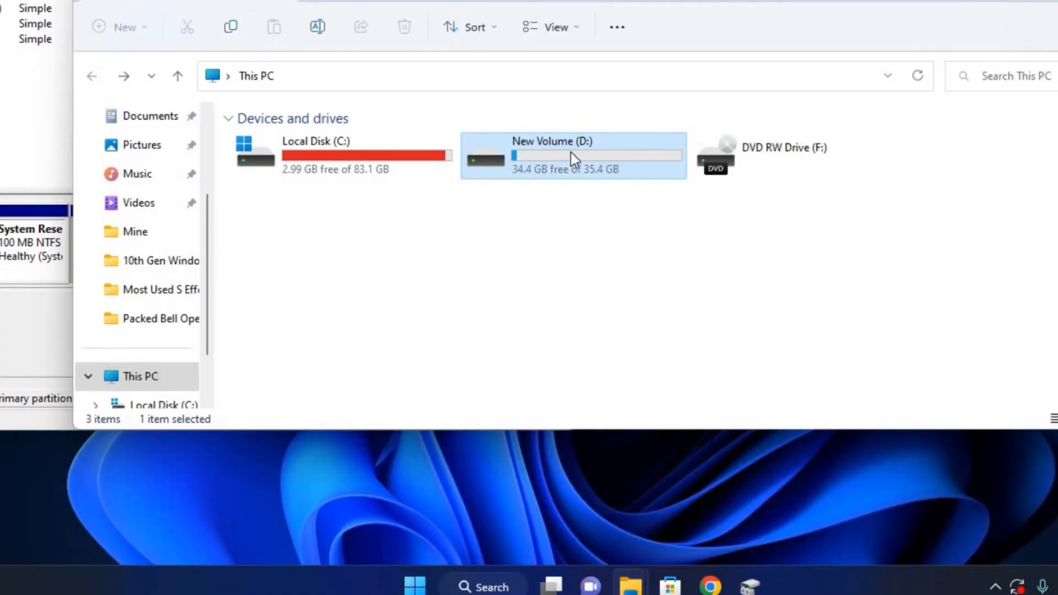
double_click(574, 155)
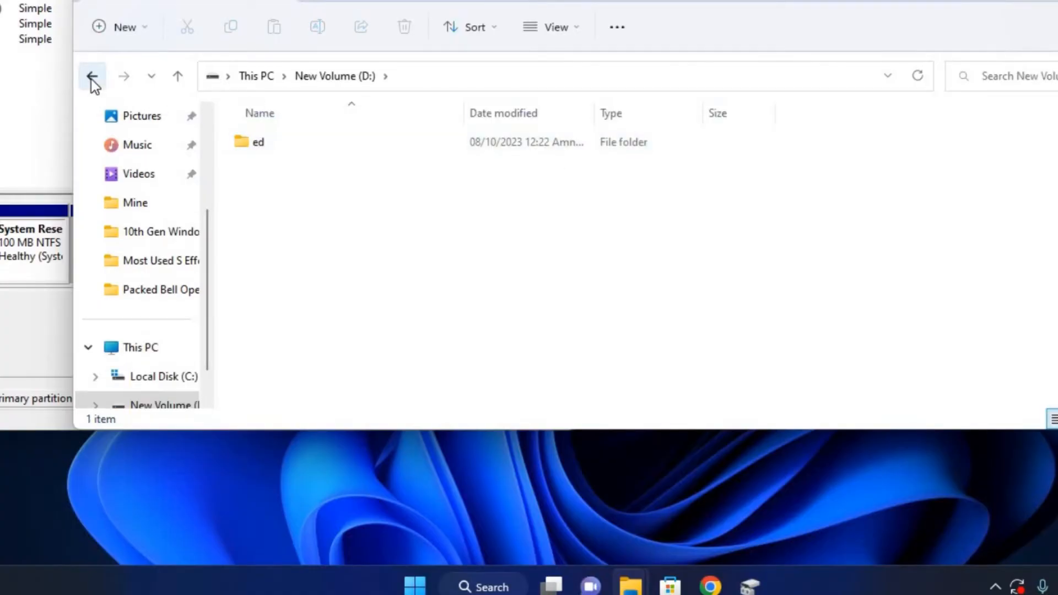
click(92, 75)
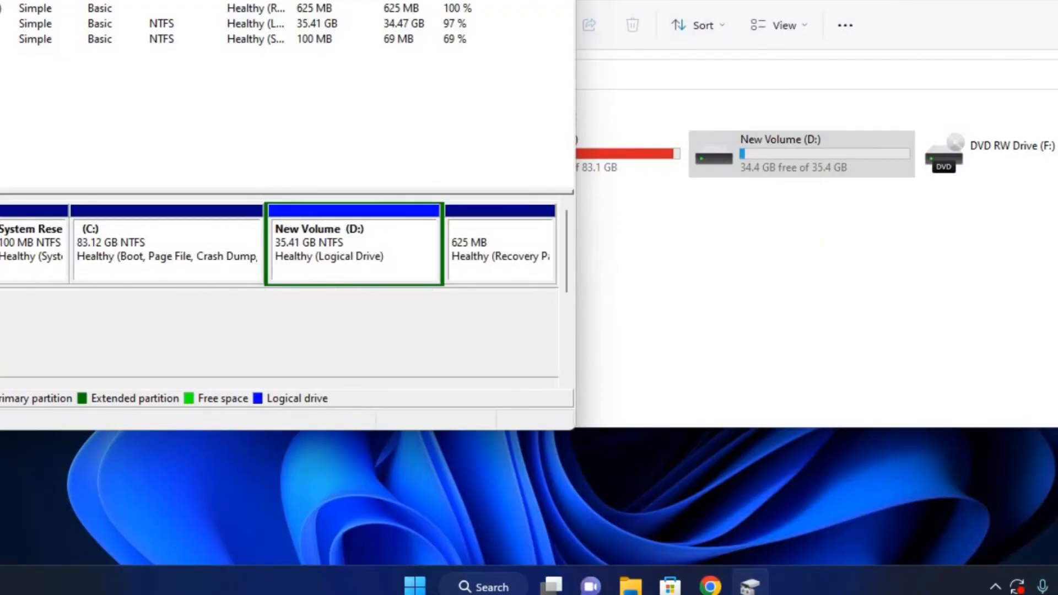
Delete the New Volume (D:) volume.
click(354, 253)
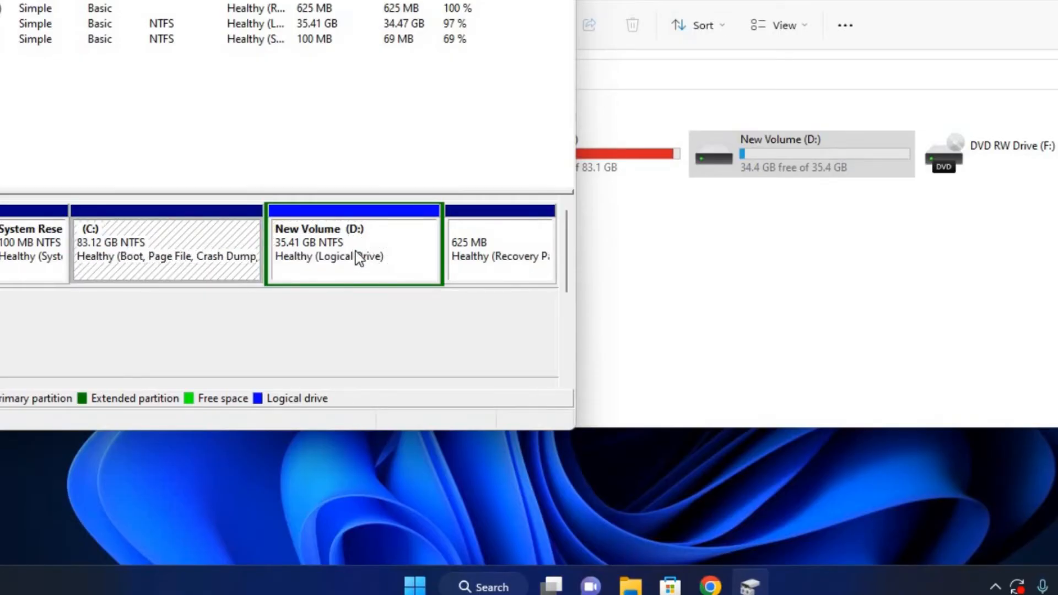
right_click(338, 243)
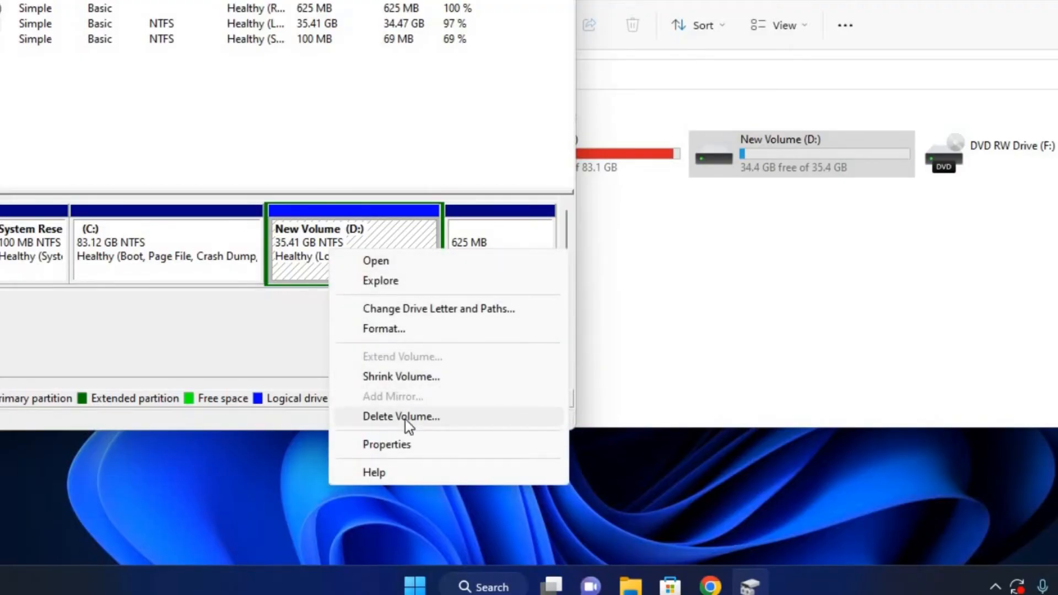
click(401, 417)
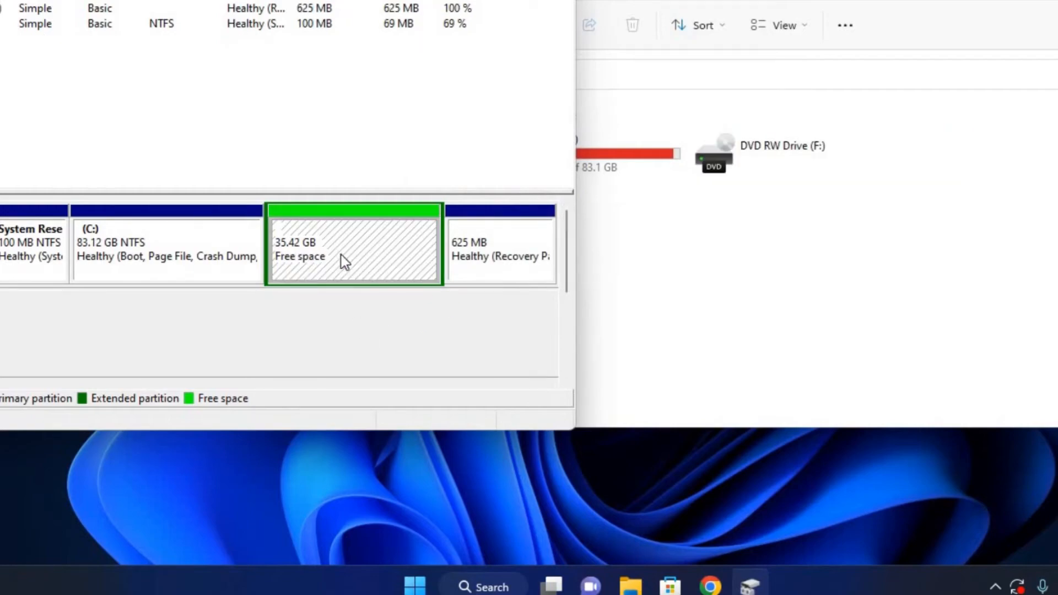
mouse_move(337, 243)
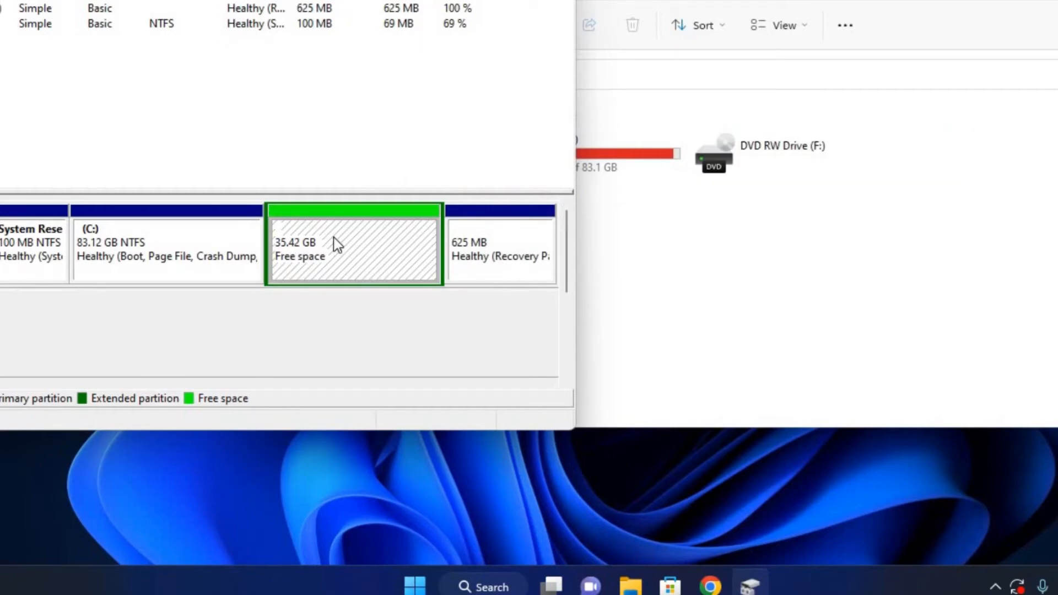
Delete the 35.42 GB extended partition, leaving unallocated space beside C:.
right_click(337, 245)
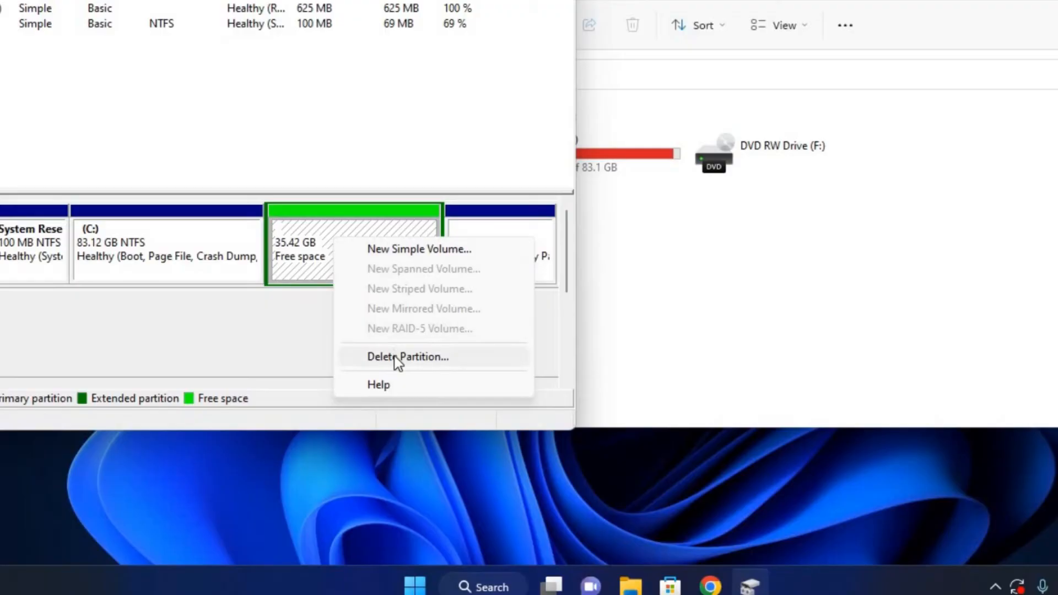
click(408, 356)
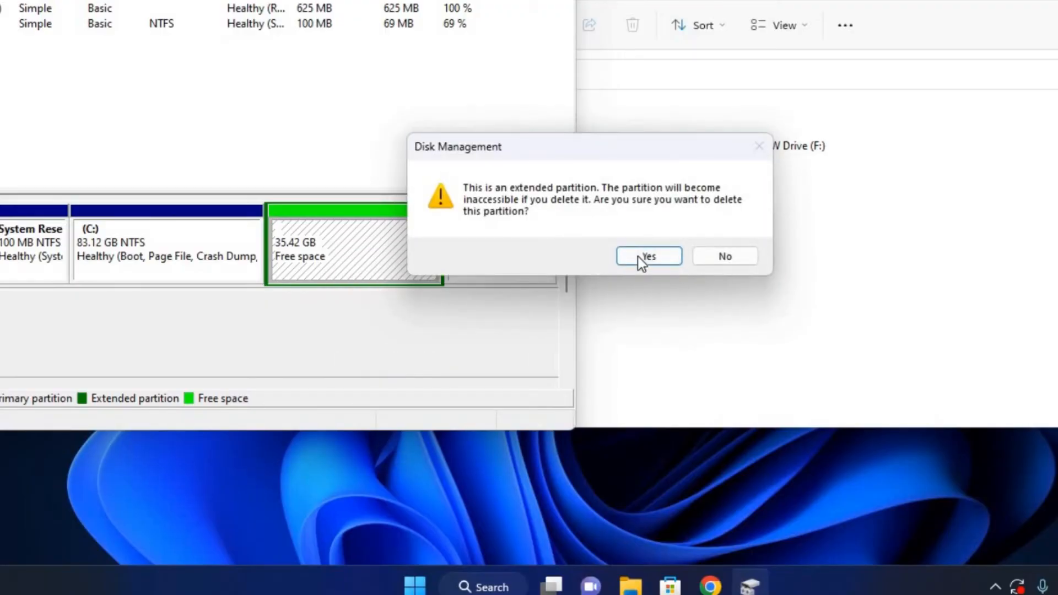
click(647, 256)
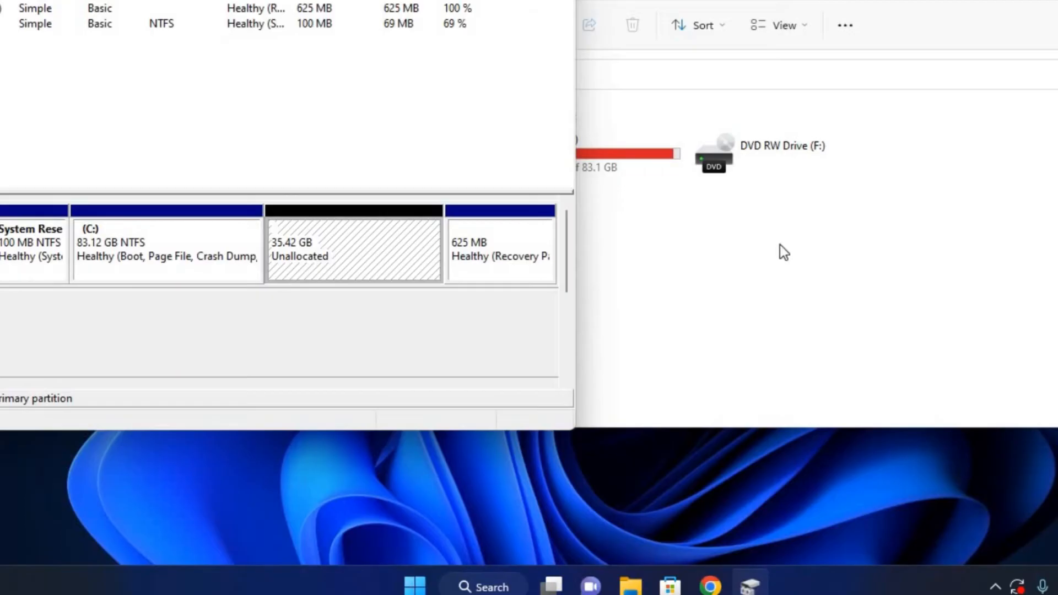
right_click(641, 288)
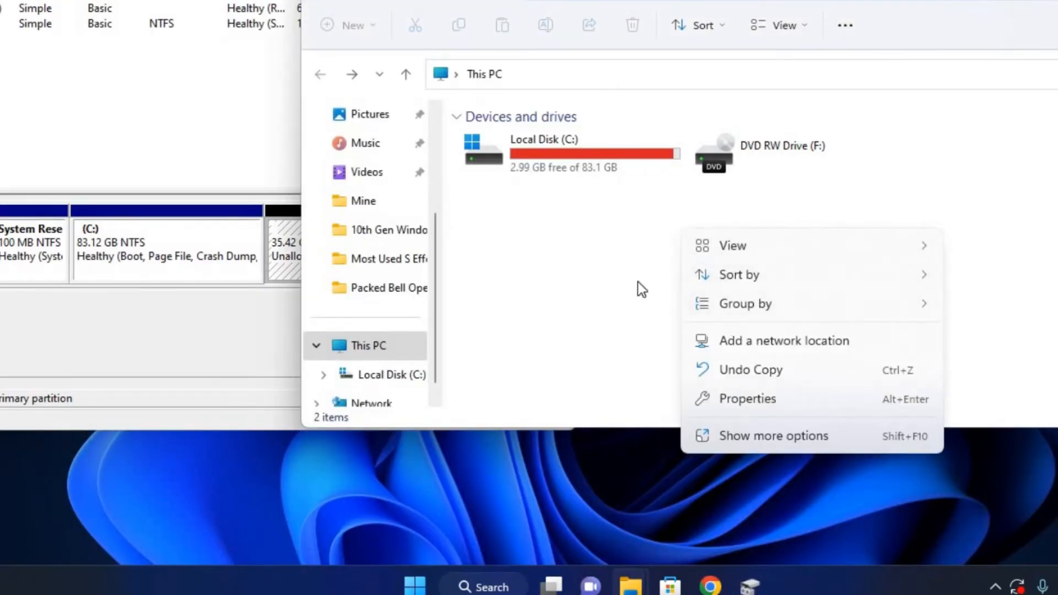
click(715, 228)
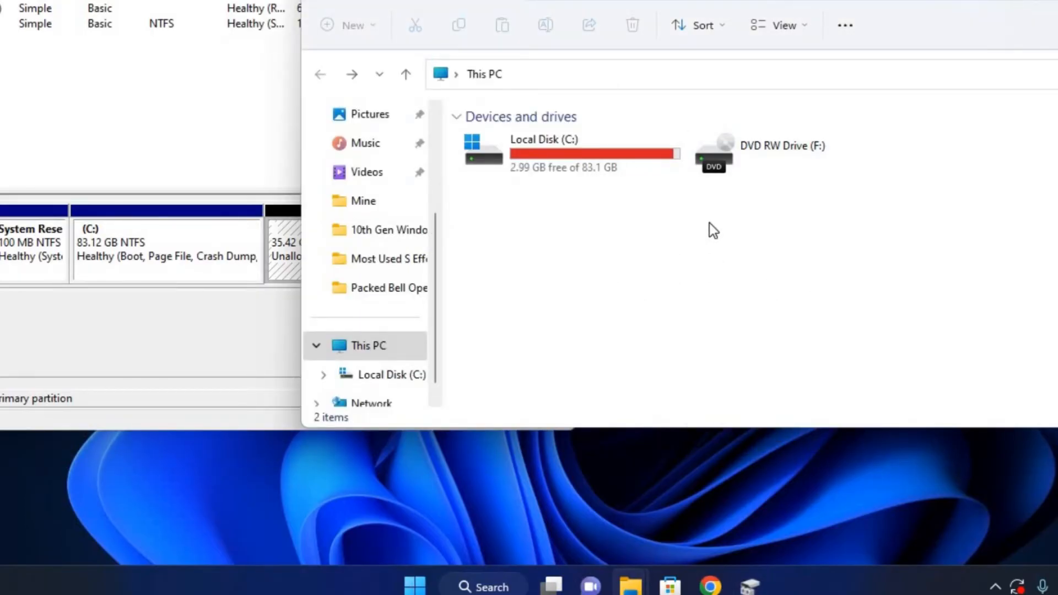
click(567, 153)
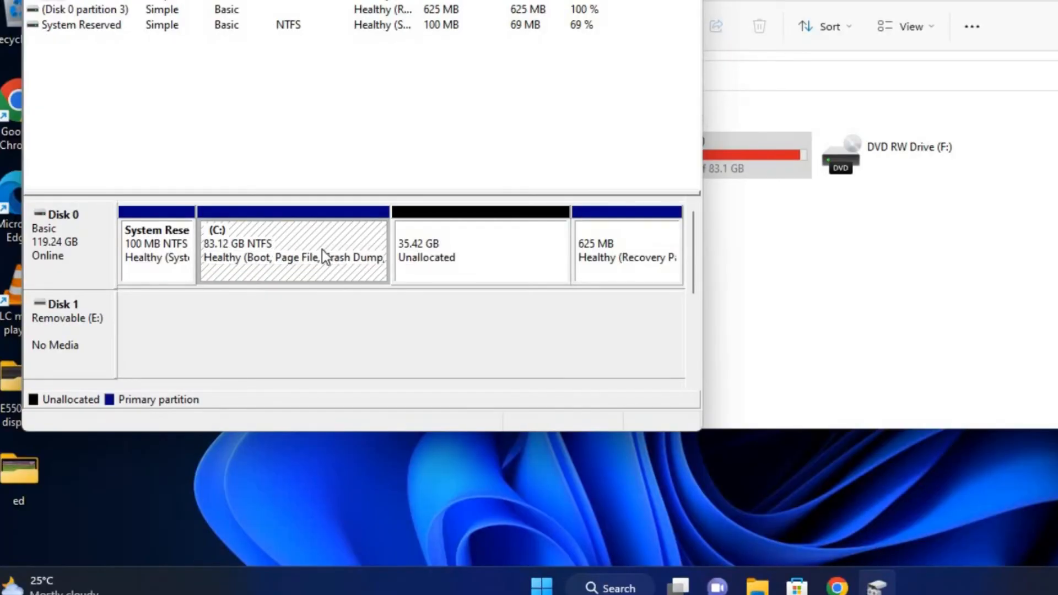
Extend C: by all 36264 MB of unallocated space, reaching 118.53 GB.
right_click(294, 256)
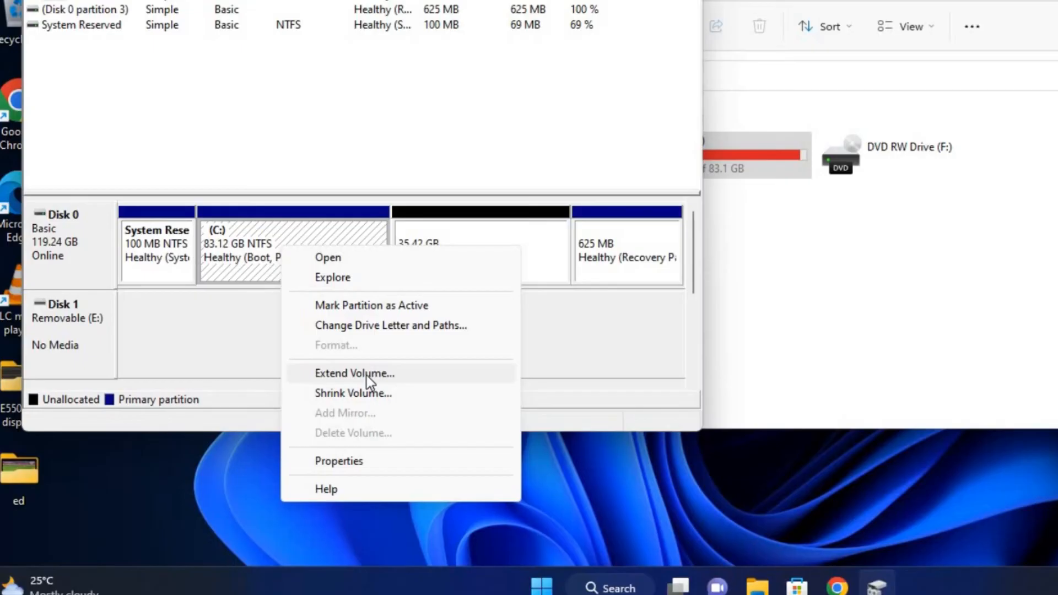
click(355, 372)
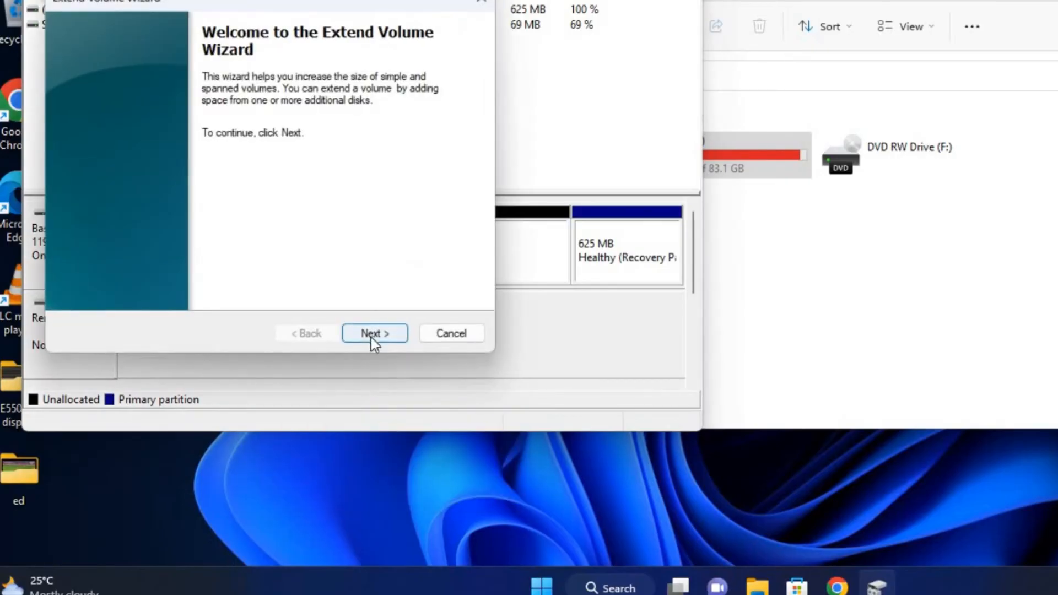
click(374, 333)
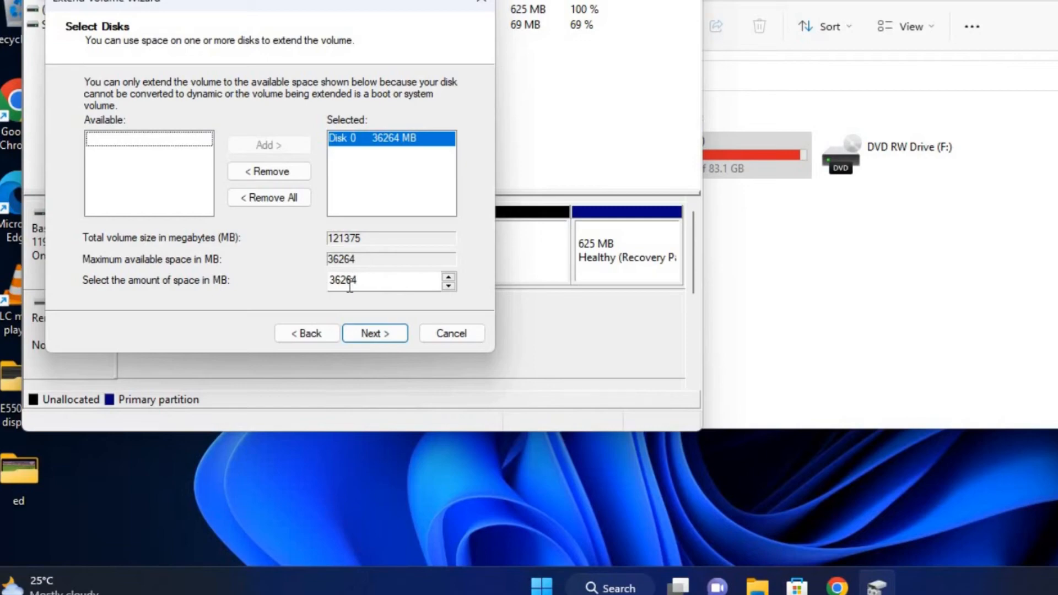
triple_click(385, 280)
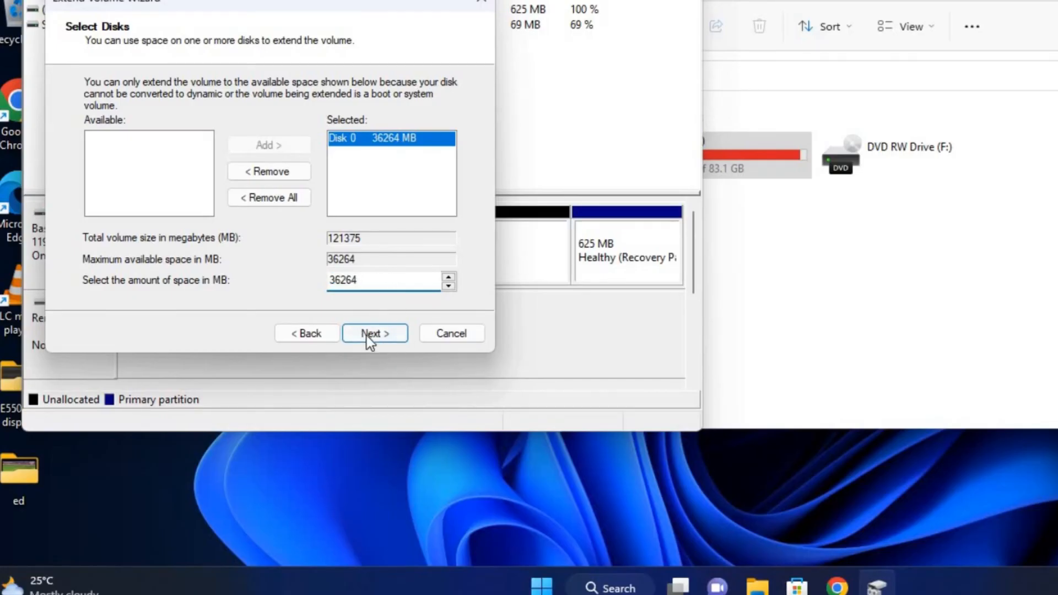
click(375, 334)
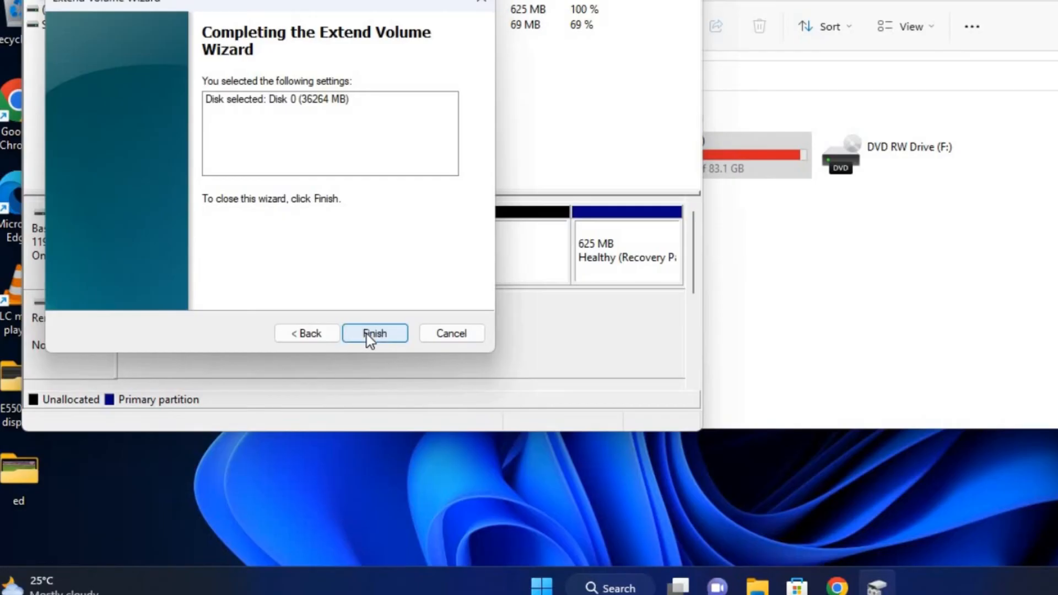
click(375, 333)
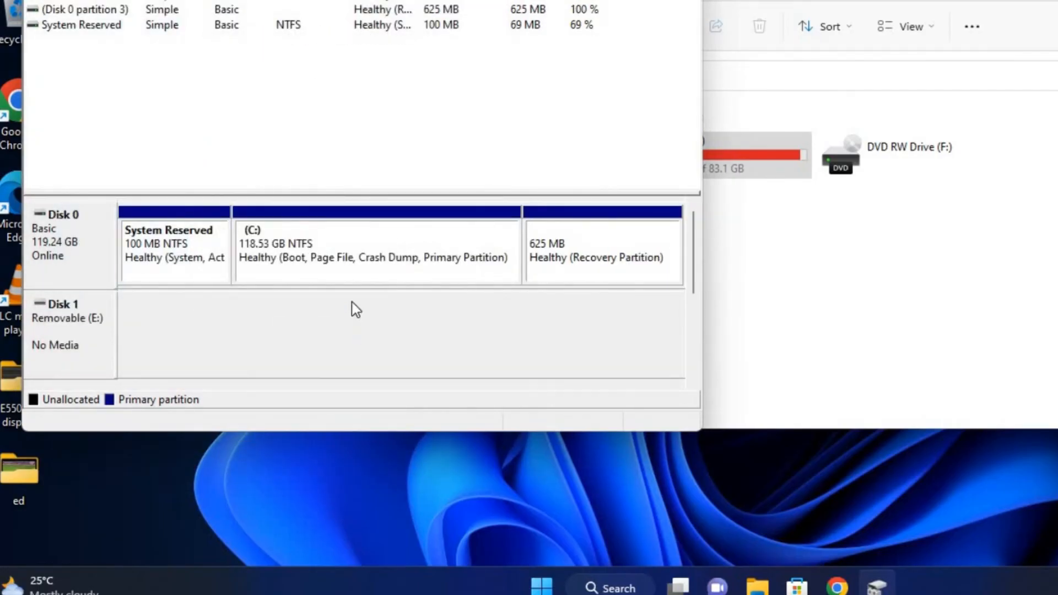
Confirm This PC shows Local Disk C: at 118 GB with 38.4 GB free.
click(377, 257)
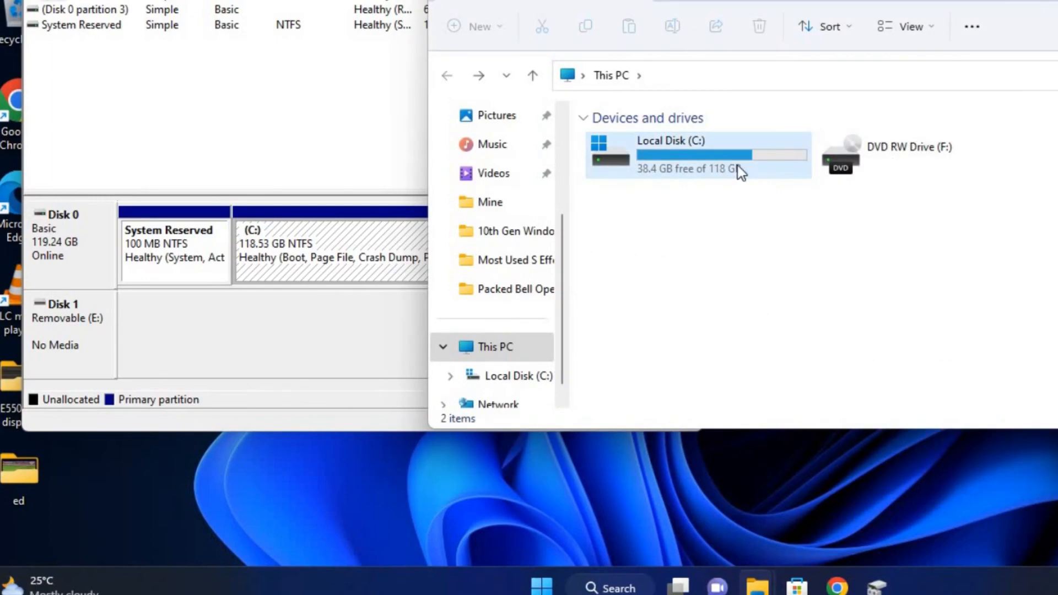
mouse_move(777, 166)
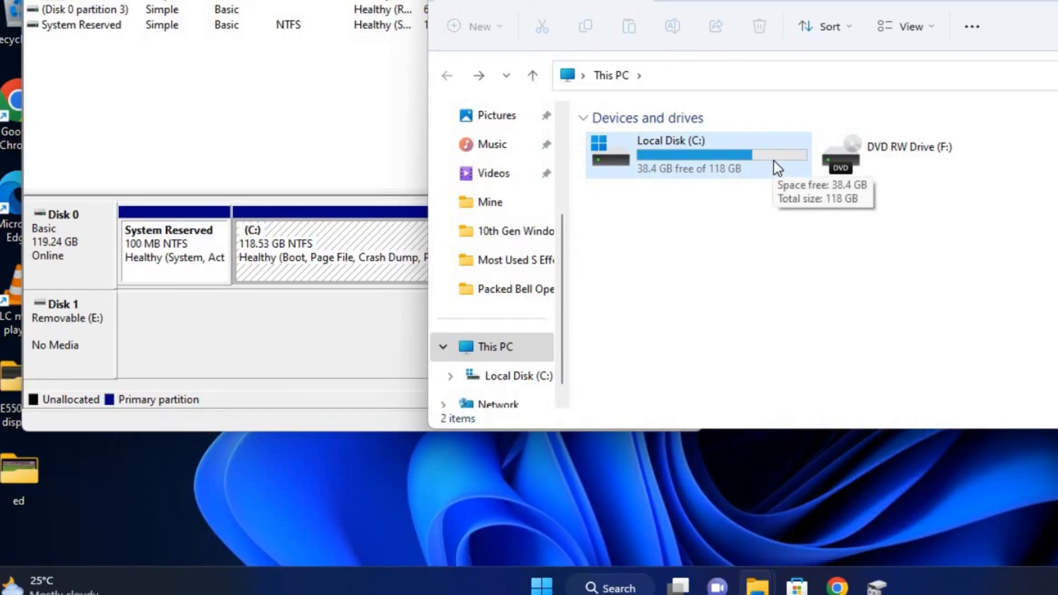
mouse_move(671, 171)
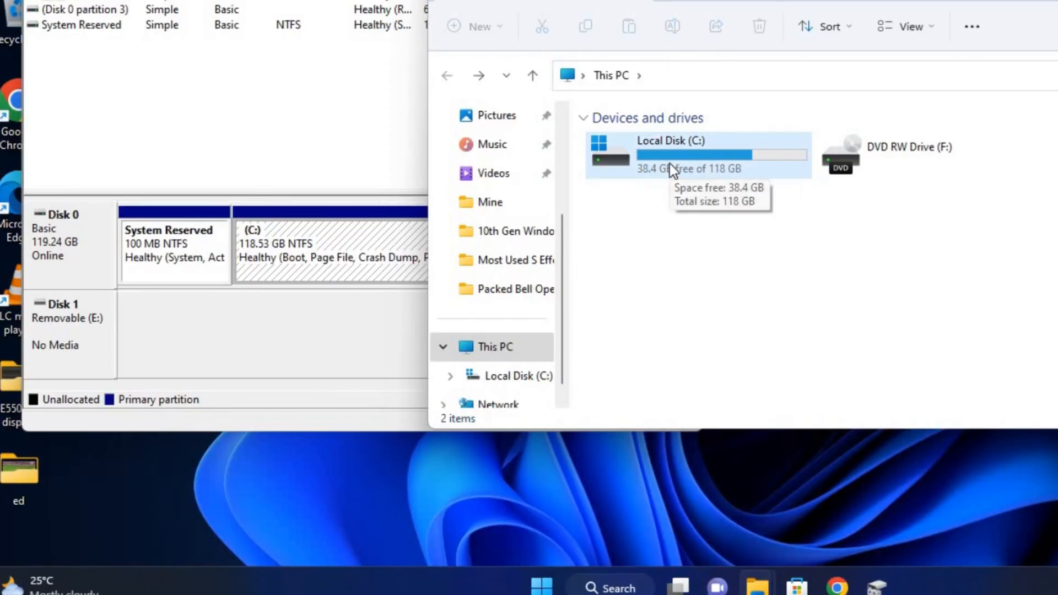
mouse_move(739, 199)
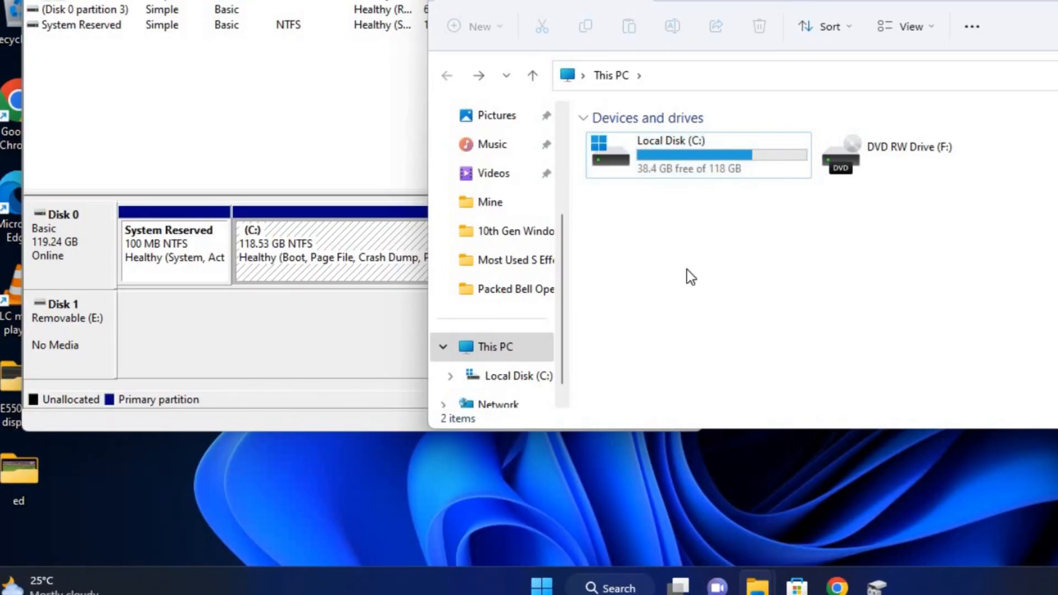
click(689, 156)
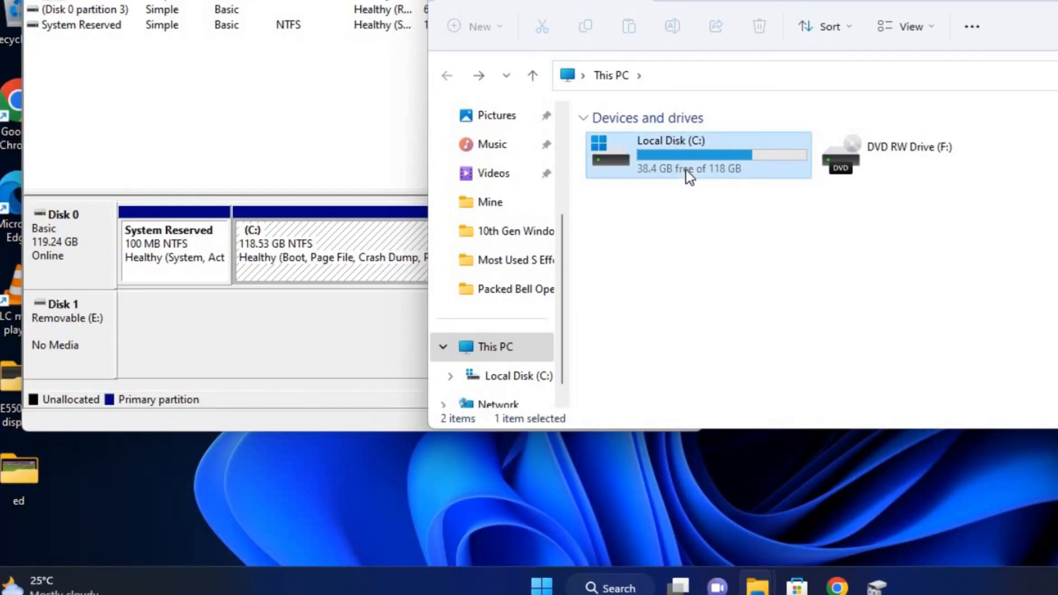
click(701, 262)
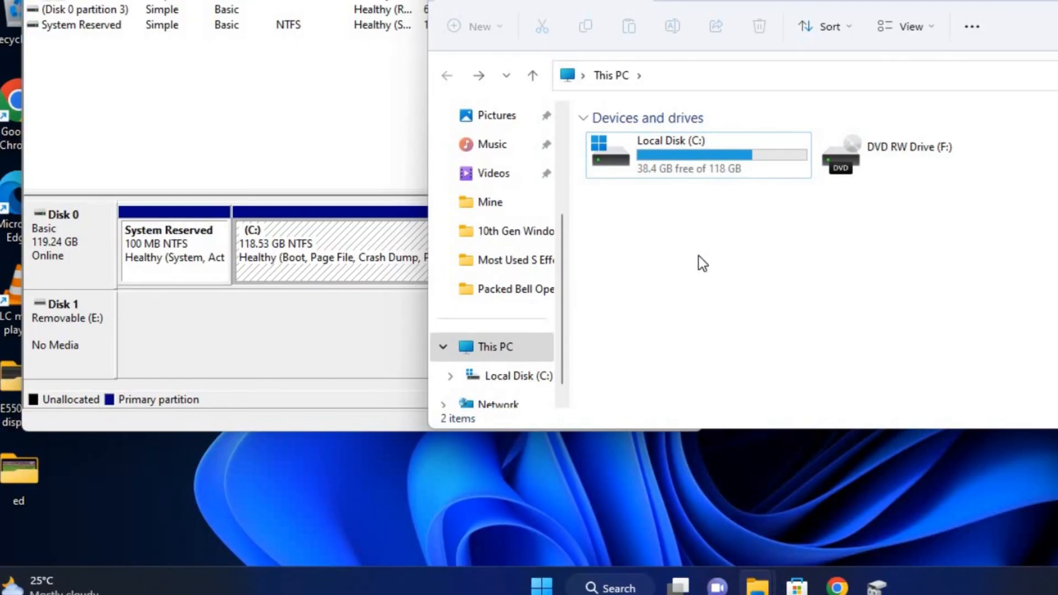
mouse_move(436, 512)
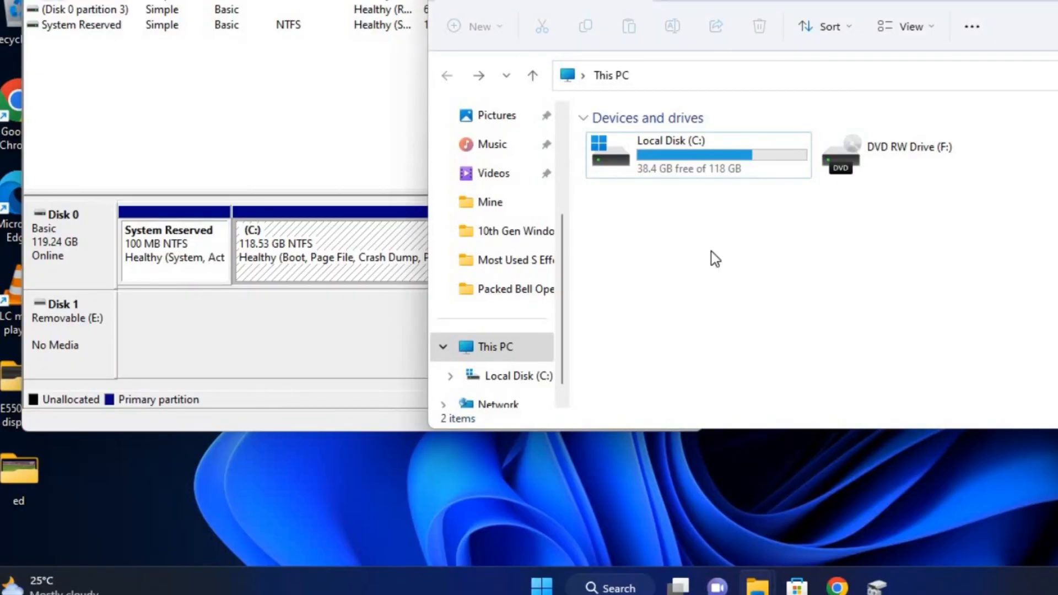
mouse_move(756, 302)
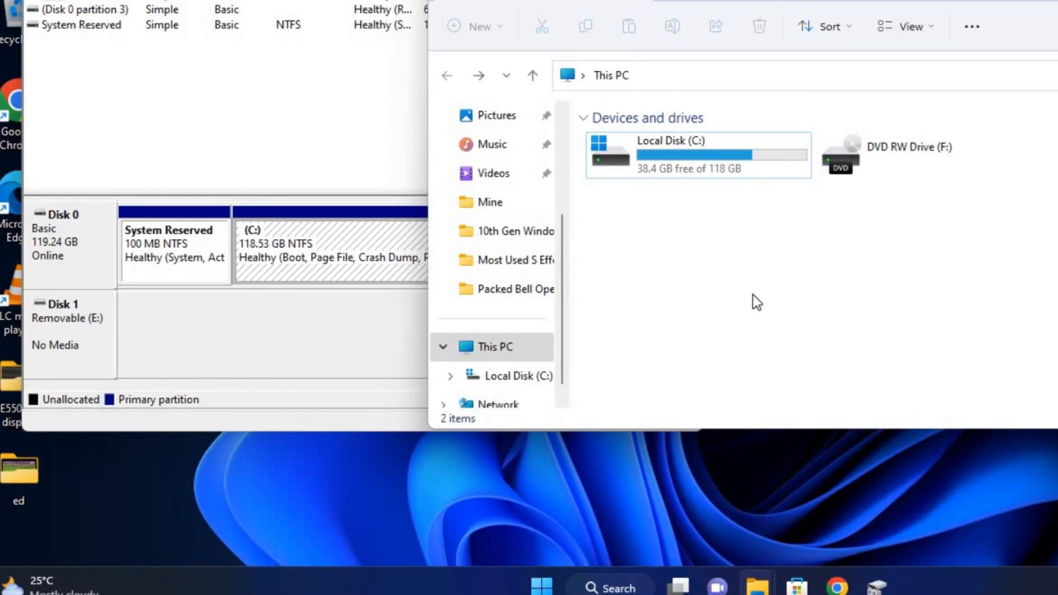